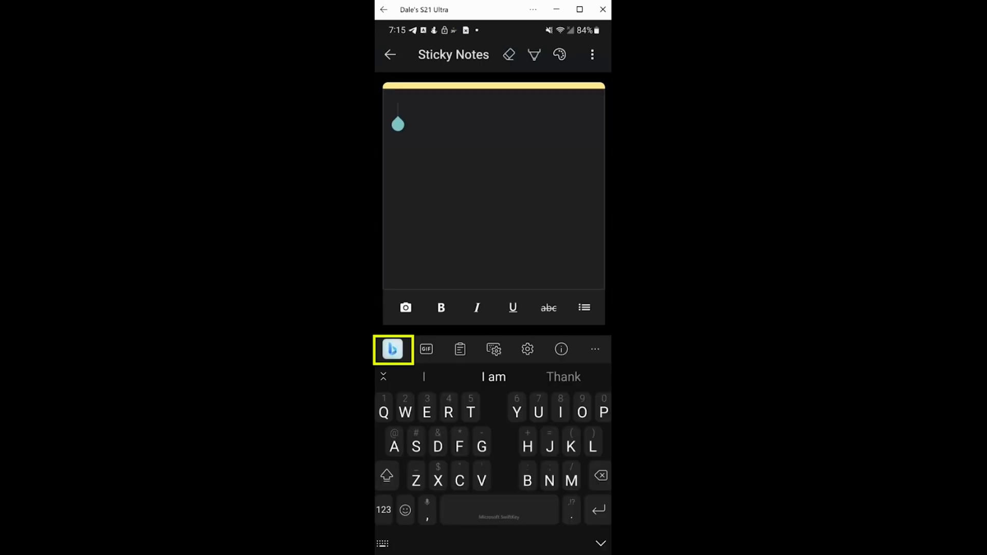
Open the Bing panel from the SwiftKey toolbar while writing the note
{"action": "left_click", "coordinate": [391, 349]}
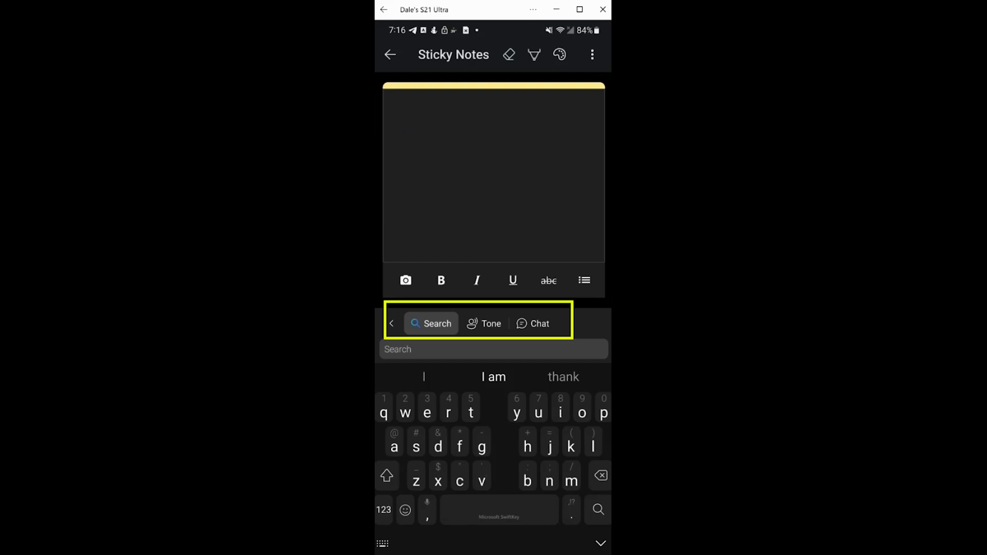
Search Bing for "what can you do for me?" and browse a result card
{"action": "type", "text": "what can yo"}
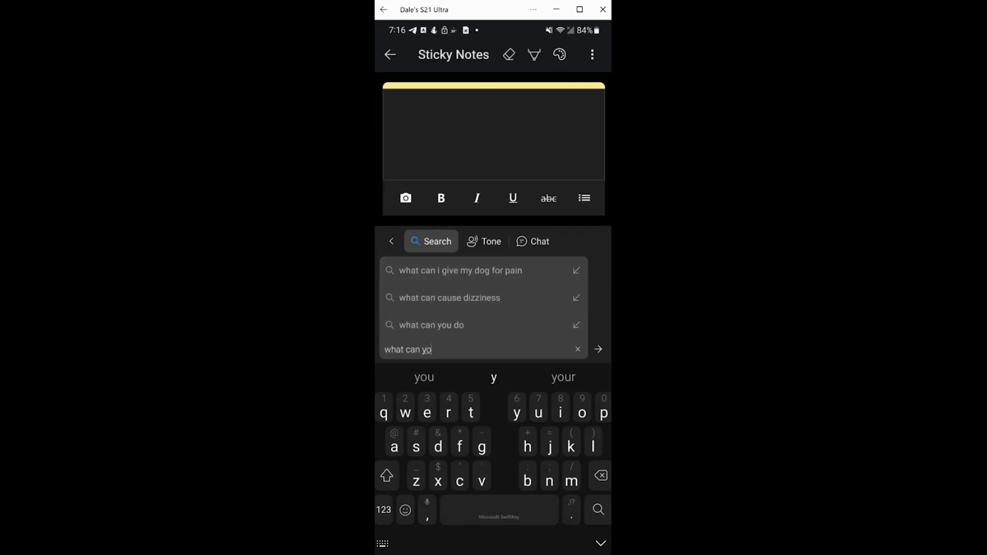
{"action": "left_click", "coordinate": [596, 349]}
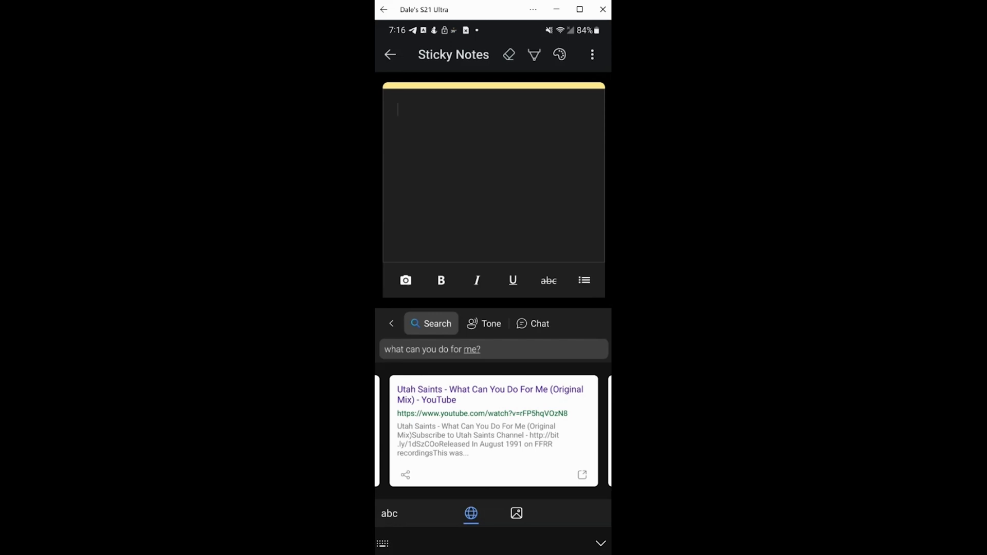
{"action": "left_click", "coordinate": [492, 431]}
{"action": "type", "text": "What is this feature? 😄"}
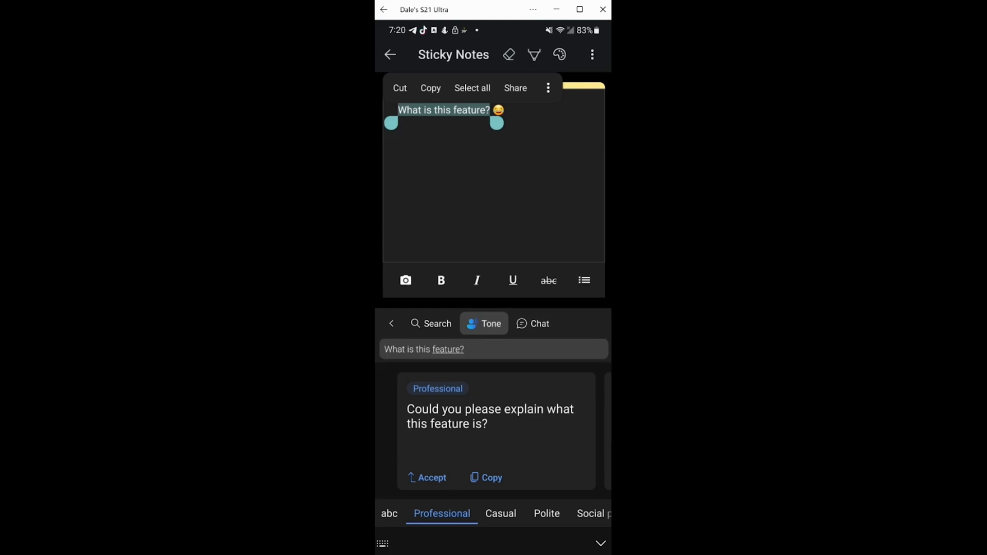
Preview the Casual, Polite and Social post rewrites of "What is this feature?"
{"action": "left_click", "coordinate": [500, 513]}
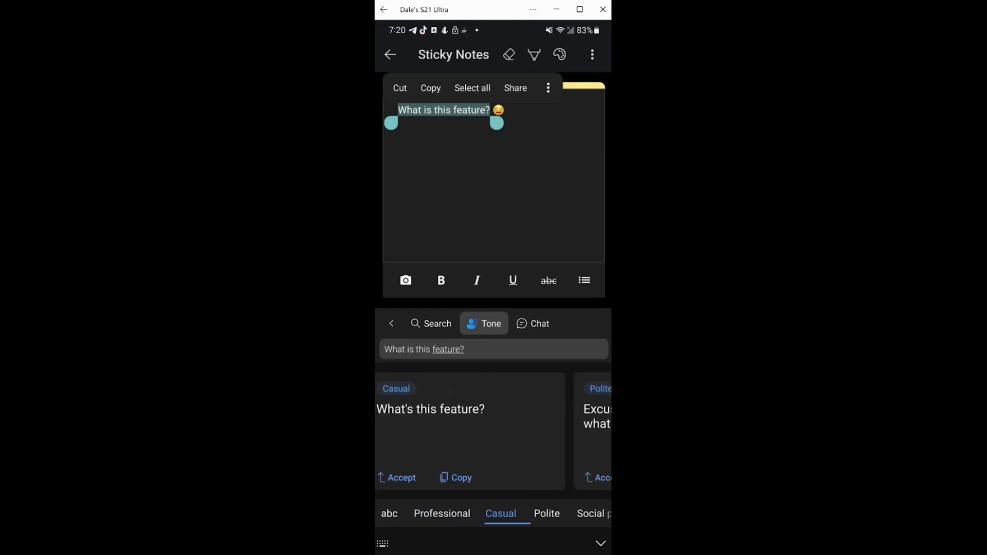
{"action": "left_click", "coordinate": [546, 513]}
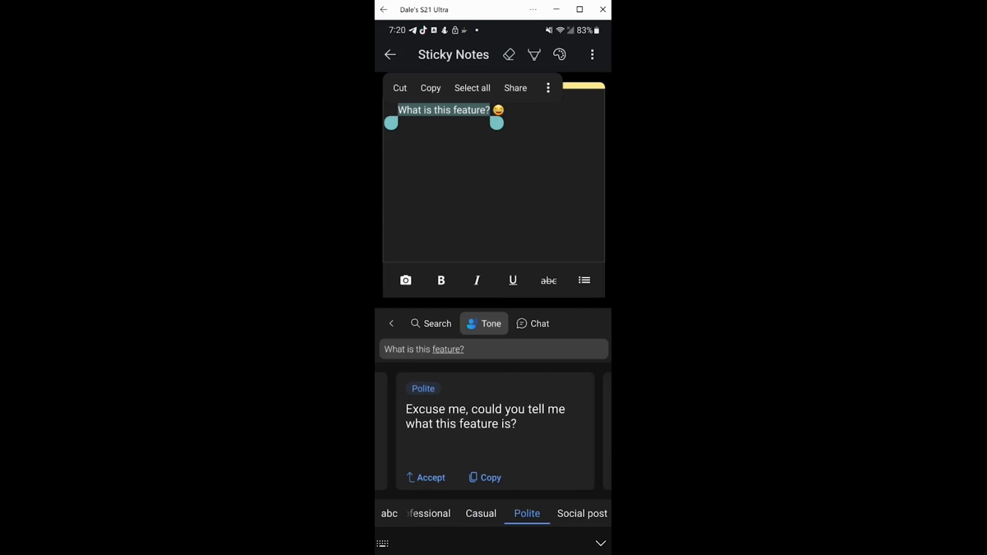
{"action": "left_click", "coordinate": [581, 513]}
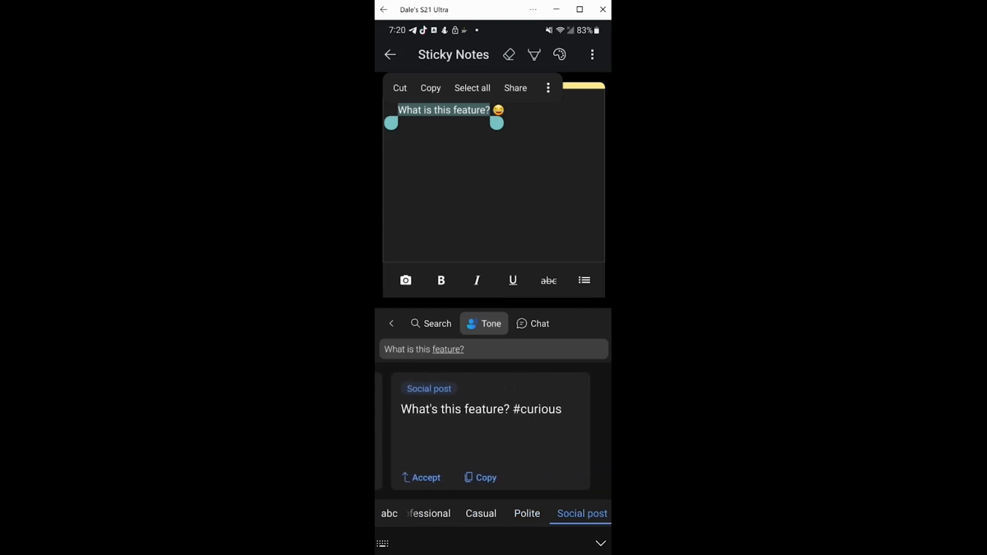
{"action": "left_click", "coordinate": [421, 478]}
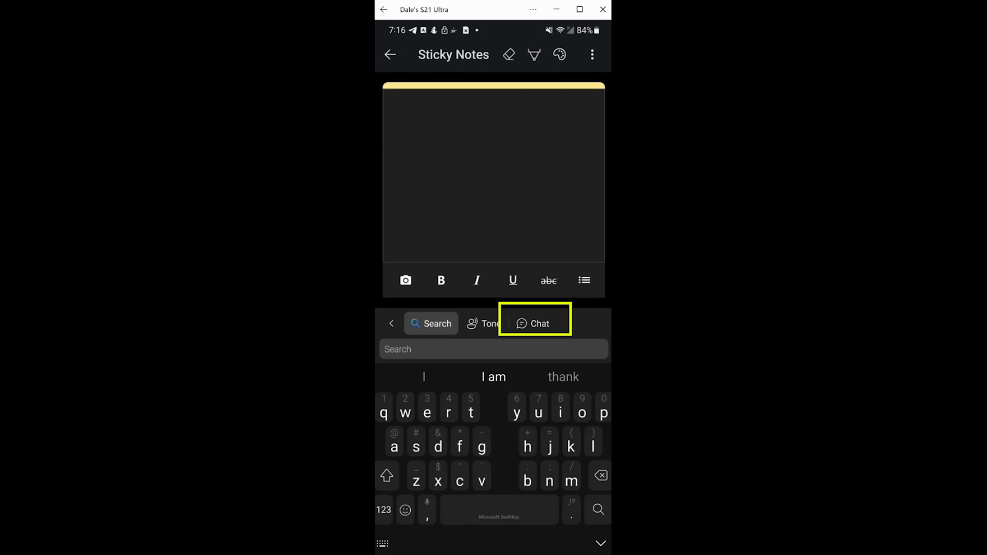
Start a Bing Chat conversation from the panel's Chat tab
{"action": "left_click", "coordinate": [534, 323]}
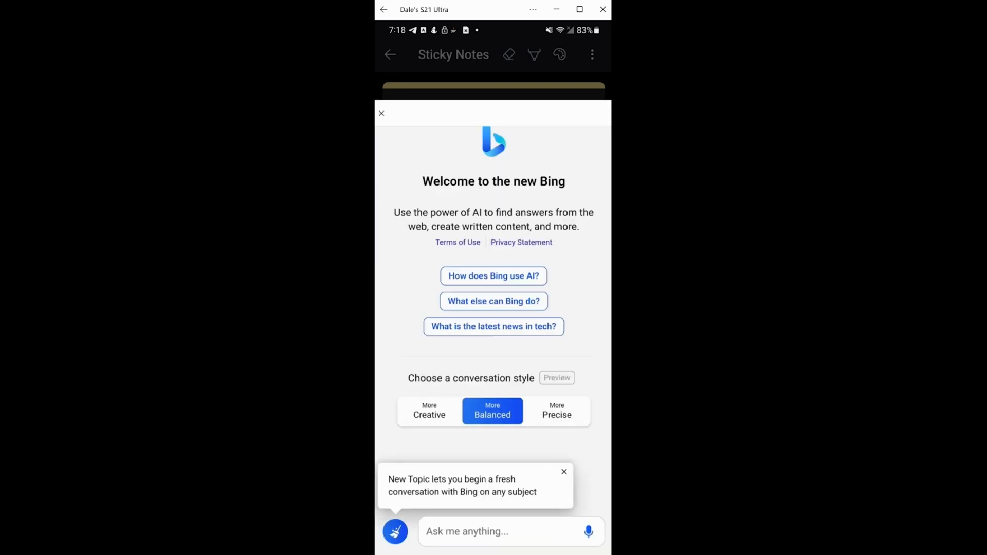
Choose the More Creative style and send "Bing added to swiftkey" to Bing Chat
{"action": "left_click", "coordinate": [429, 410]}
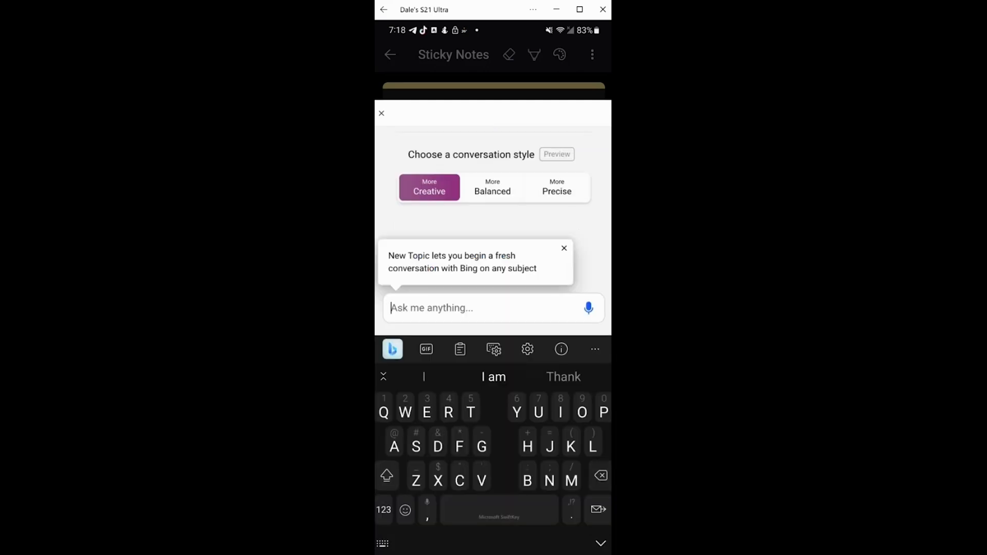
{"action": "type", "text": "Bing"}
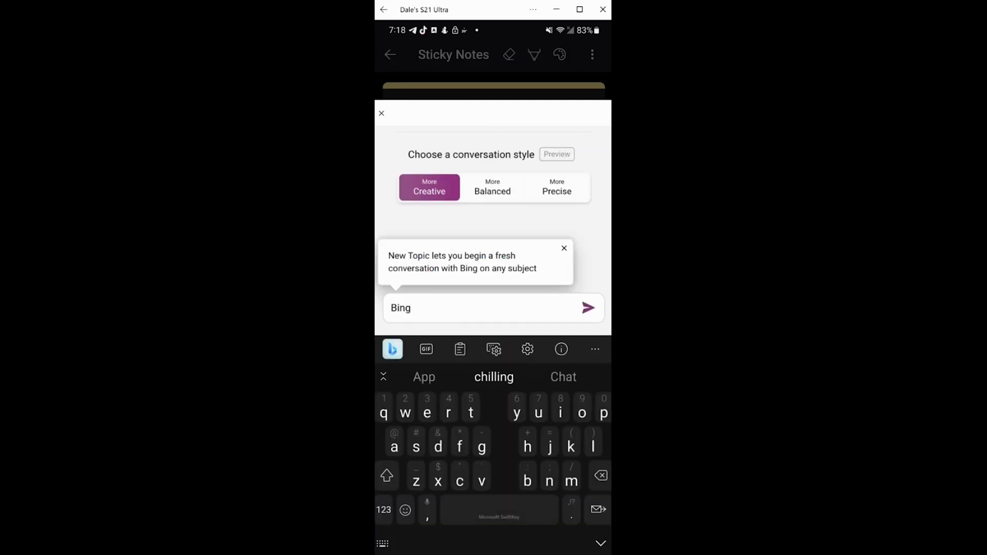
{"action": "type", "text": "added to swift"}
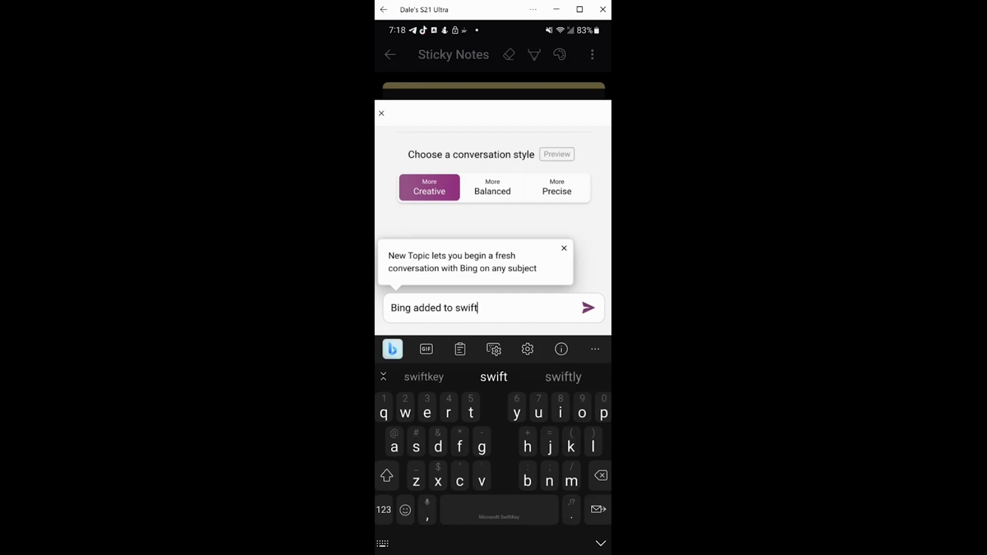
{"action": "left_click", "coordinate": [588, 307]}
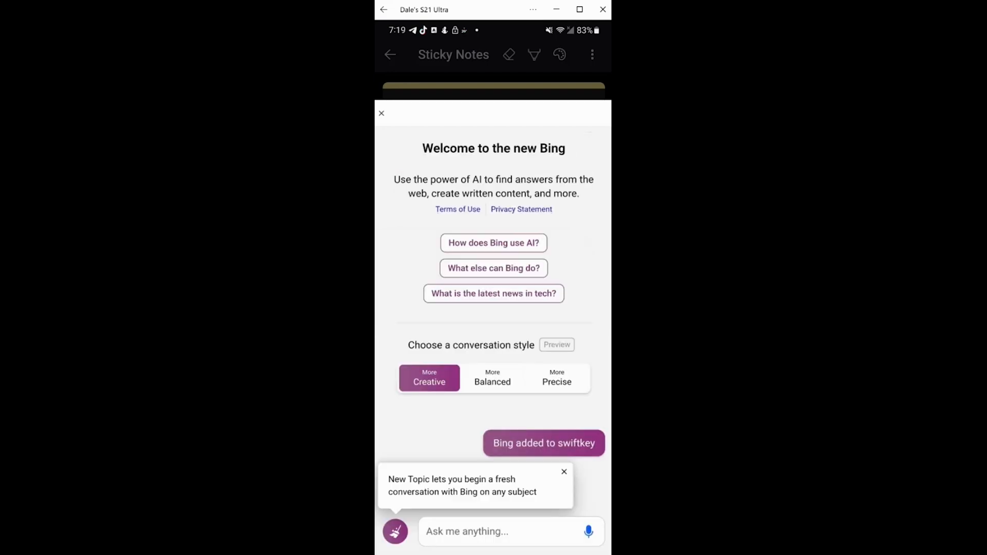